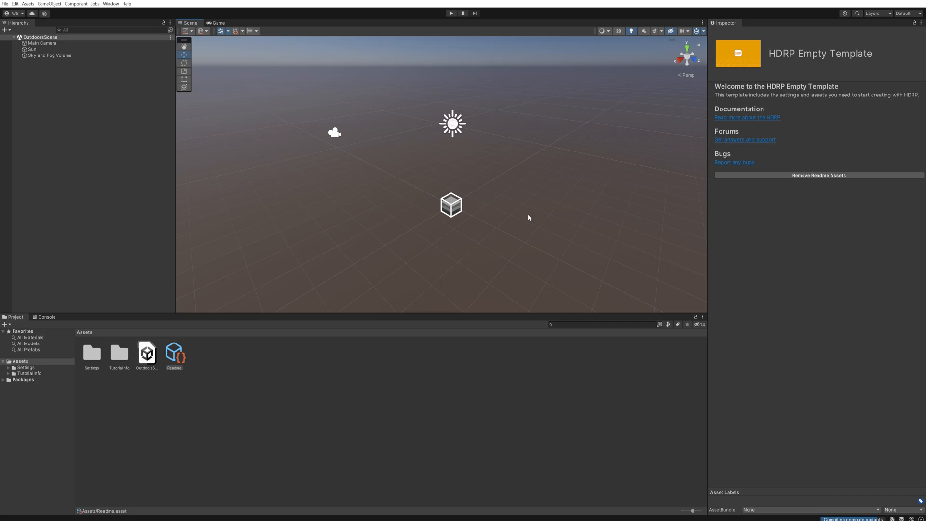
mouse_move(220, 330)
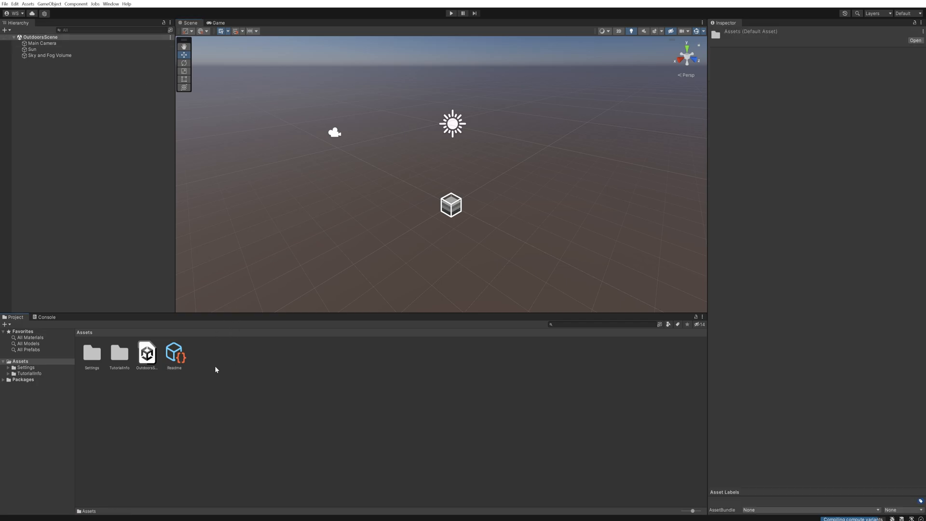
Step: Create a new Visual Effect Graph asset named Fire via the Assets context menu
right_click(216, 369)
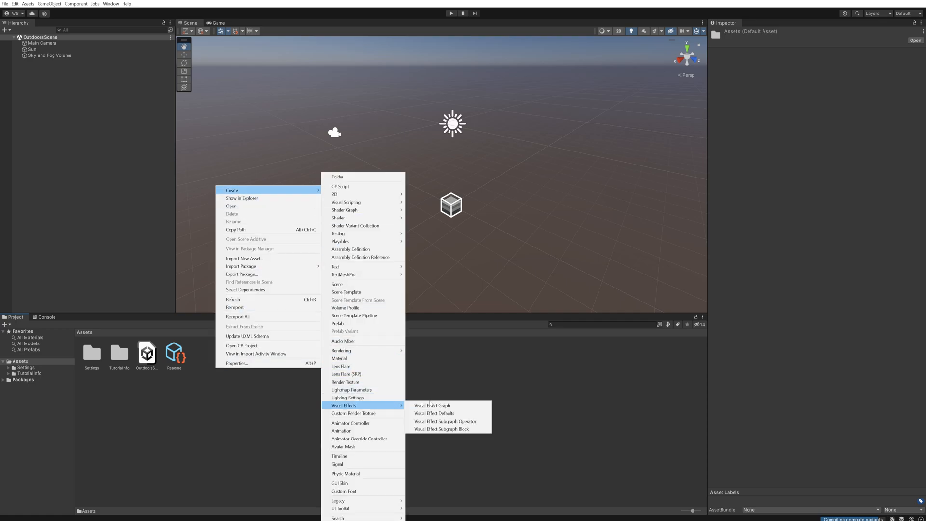
left_click(433, 406)
type("Fire")
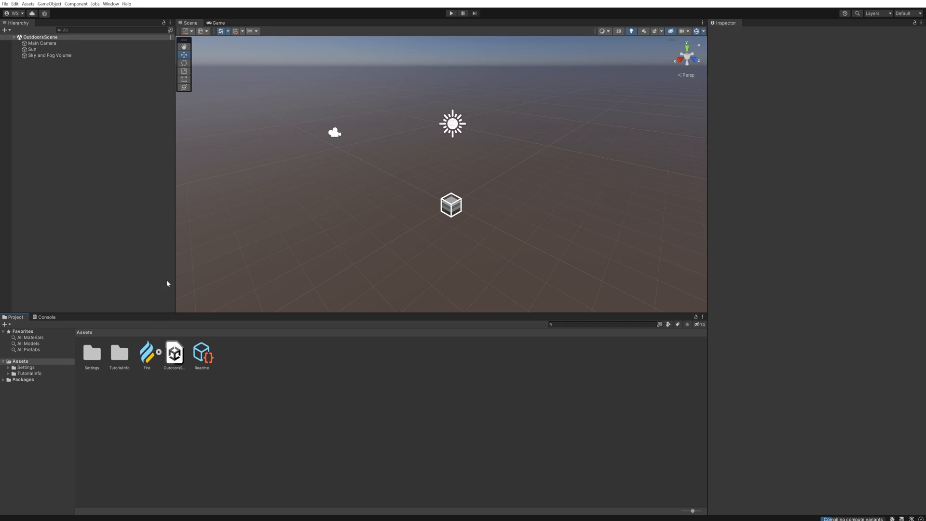
Step: Confirm in the Package Manager that the Visual Effect Graph package is installed
left_click(110, 4)
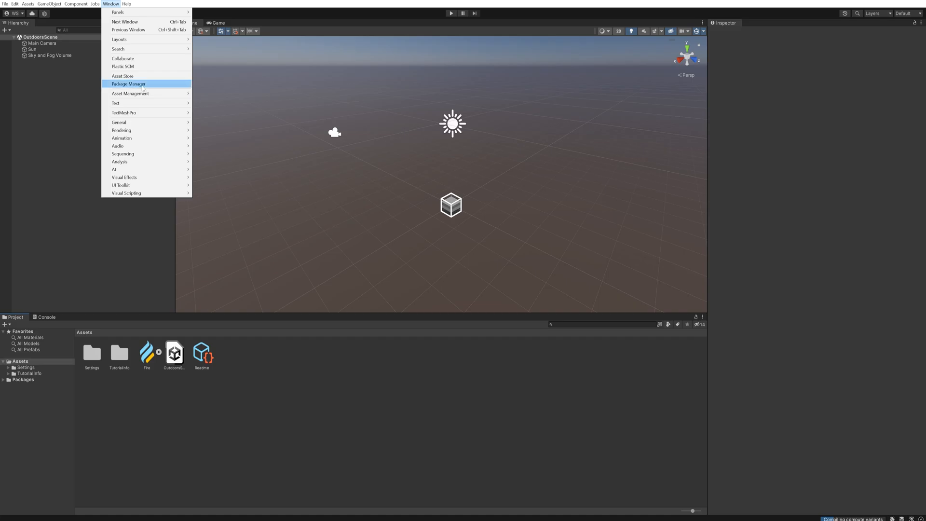
left_click(128, 84)
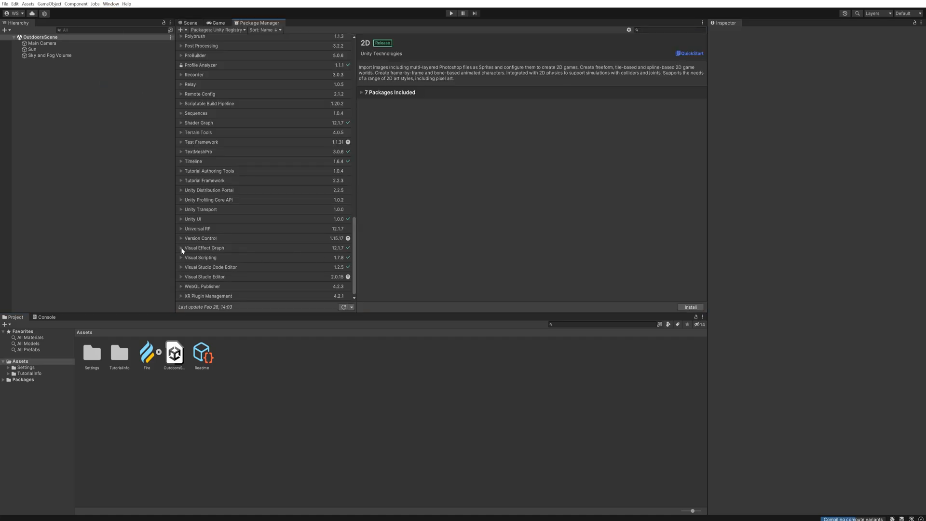
left_click(204, 248)
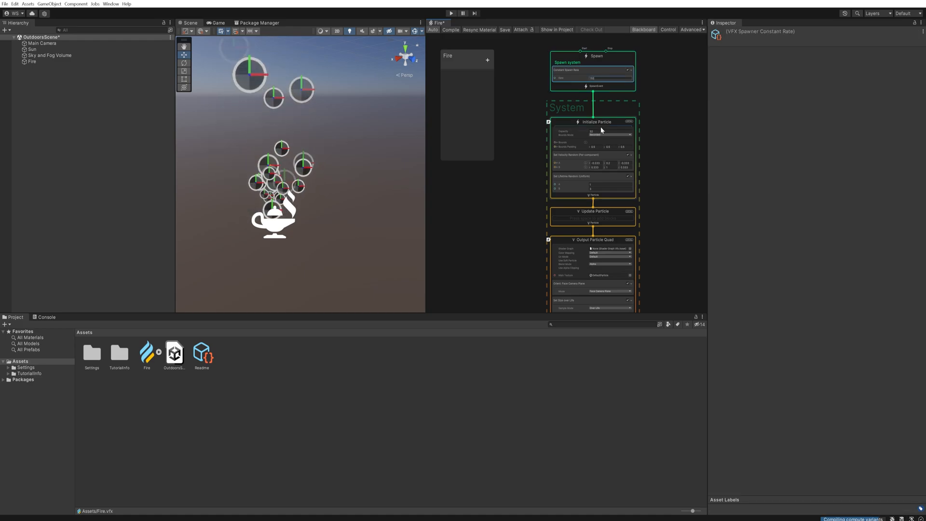
Step: Set Initialize Particle capacity to 3000 and random lifetime from 0.5 to 1.5
left_click(596, 122)
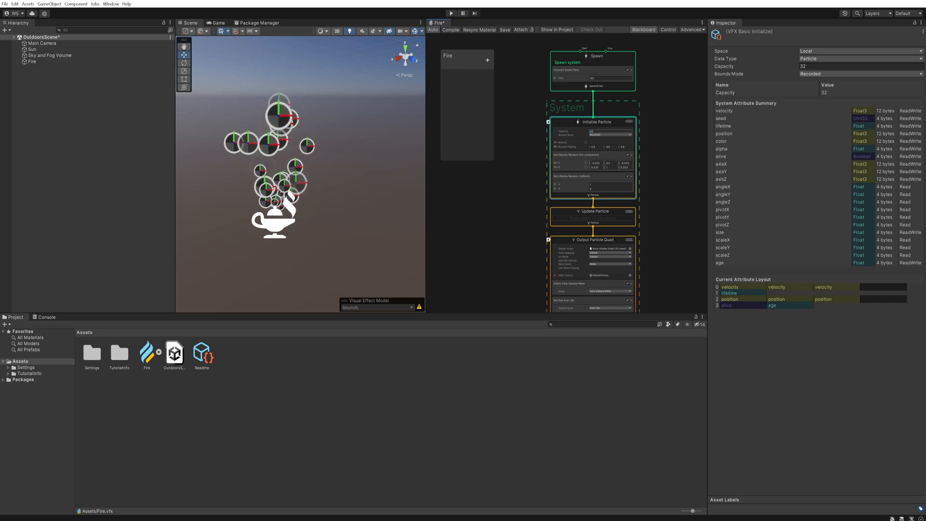
type("3000")
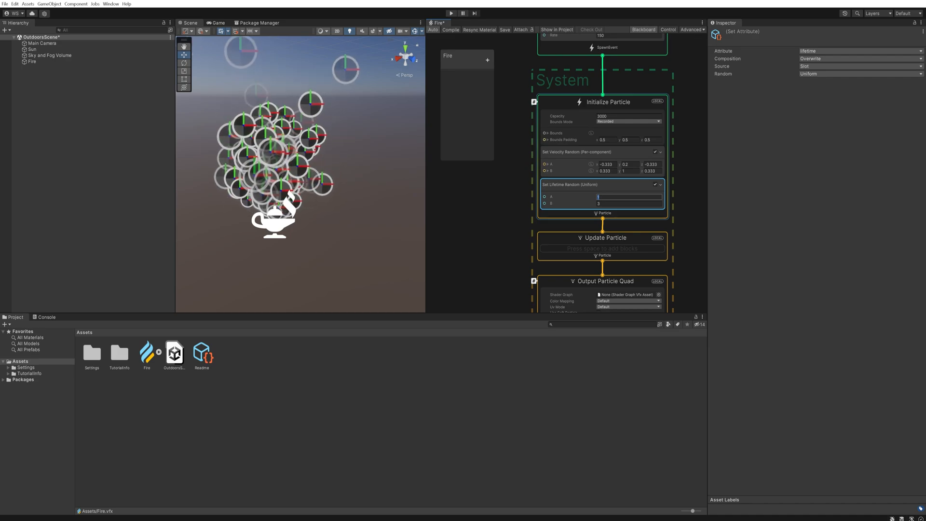
type("0.5")
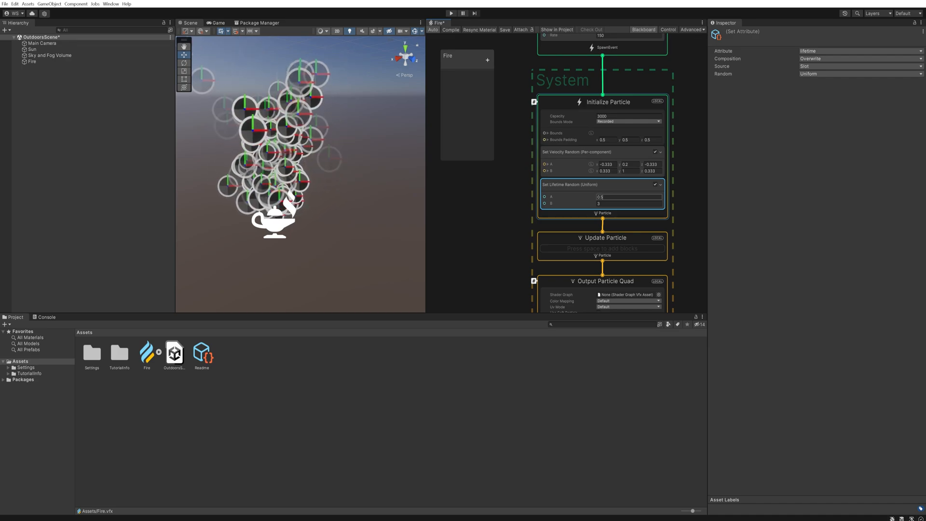
left_click(628, 204)
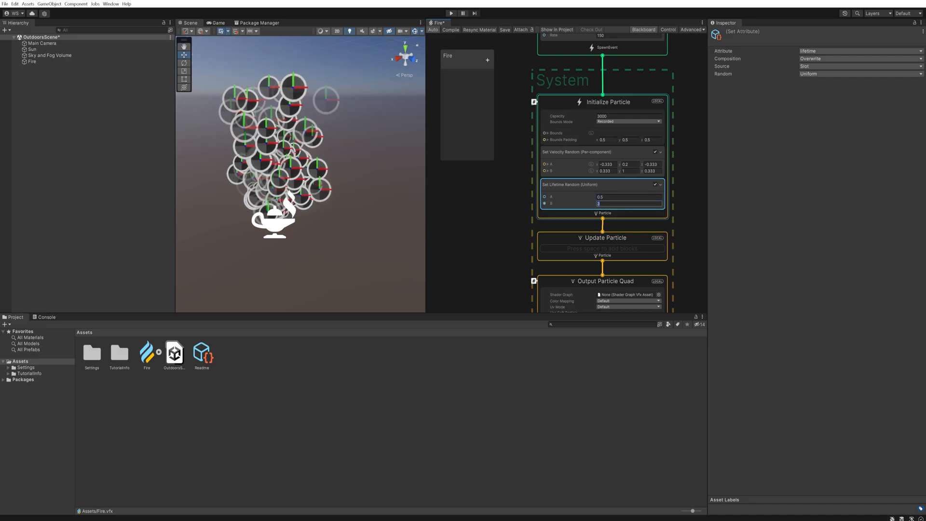
type("1.5")
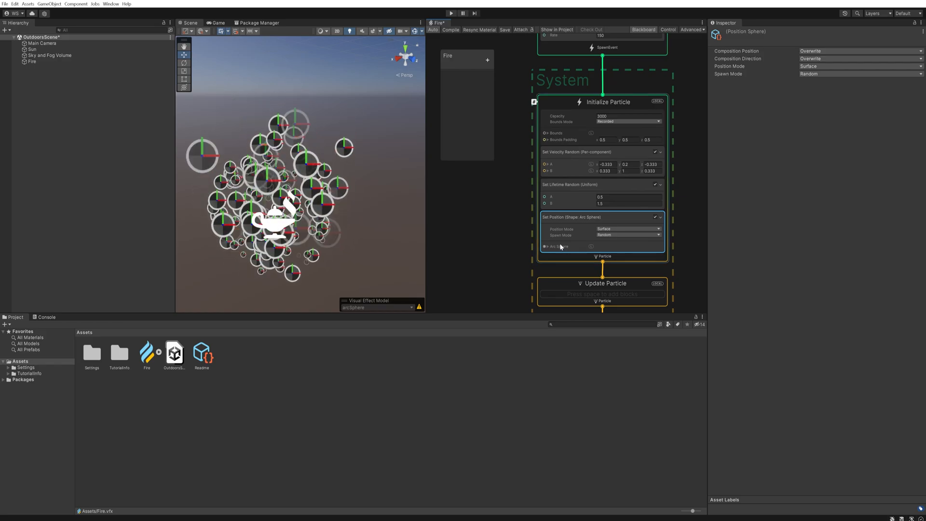
Step: Shrink the Arc Sphere radius to 0.18 and give particles a starting size of 1.54
left_click(547, 246)
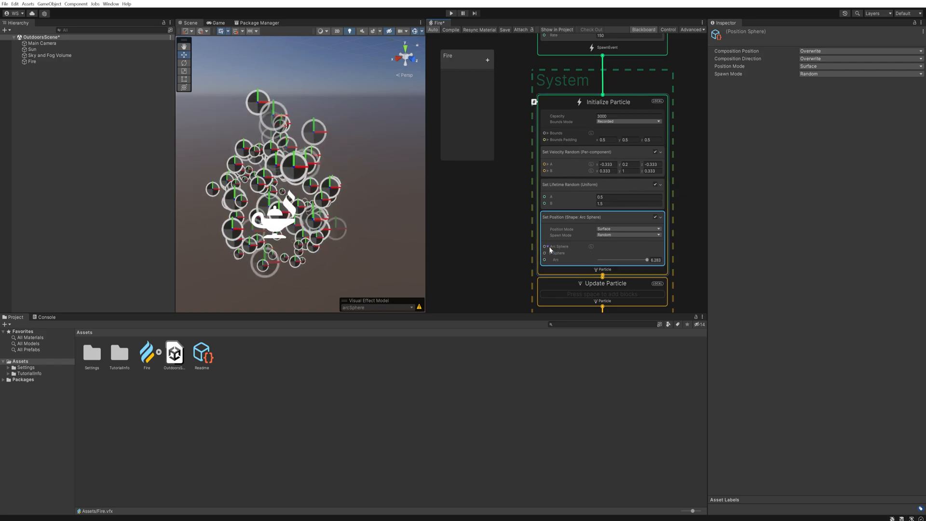
left_click(551, 253)
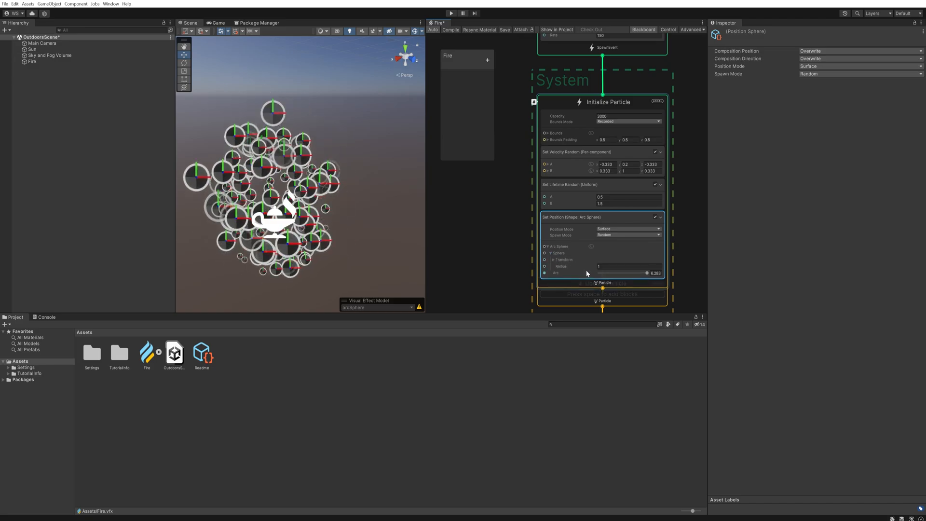
left_click_drag(614, 266, 590, 267)
type("0.16")
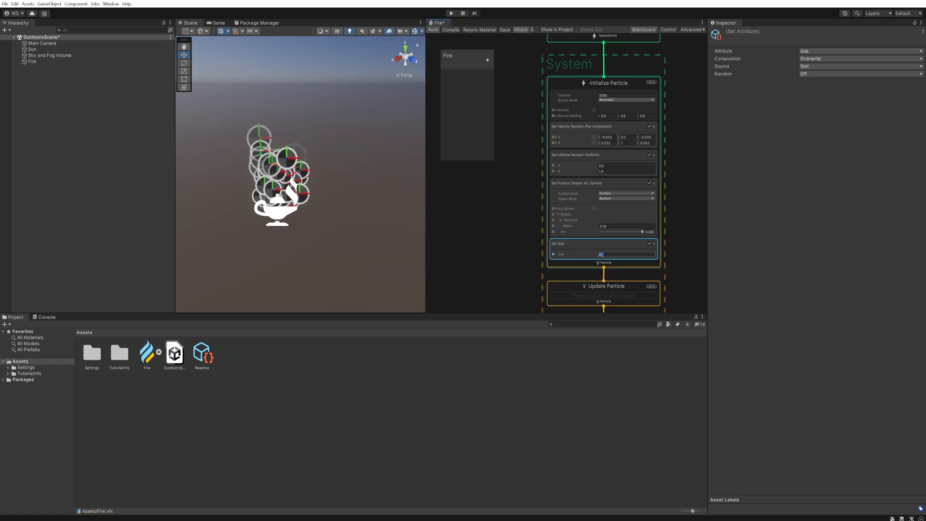
type("1.54")
type("tur")
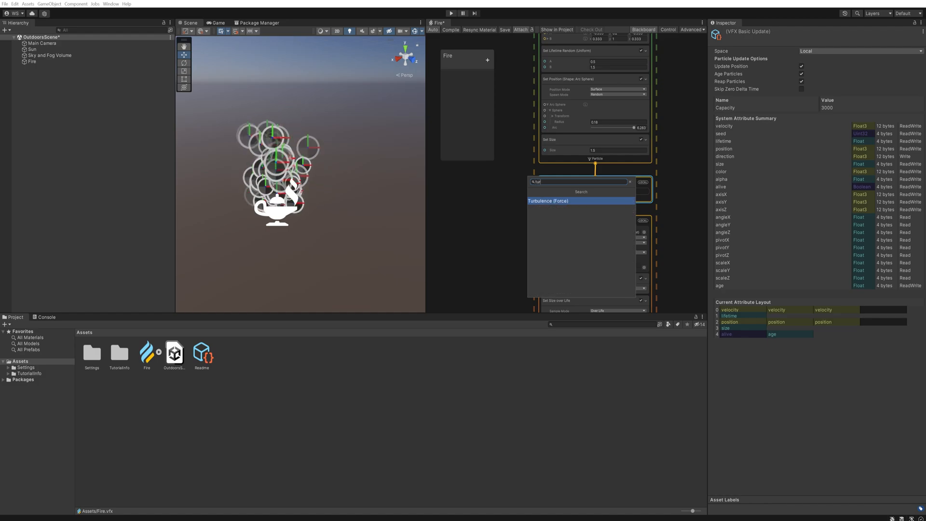
Step: Add a Turbulence force to Update Particle with drag 0.7
left_click(547, 200)
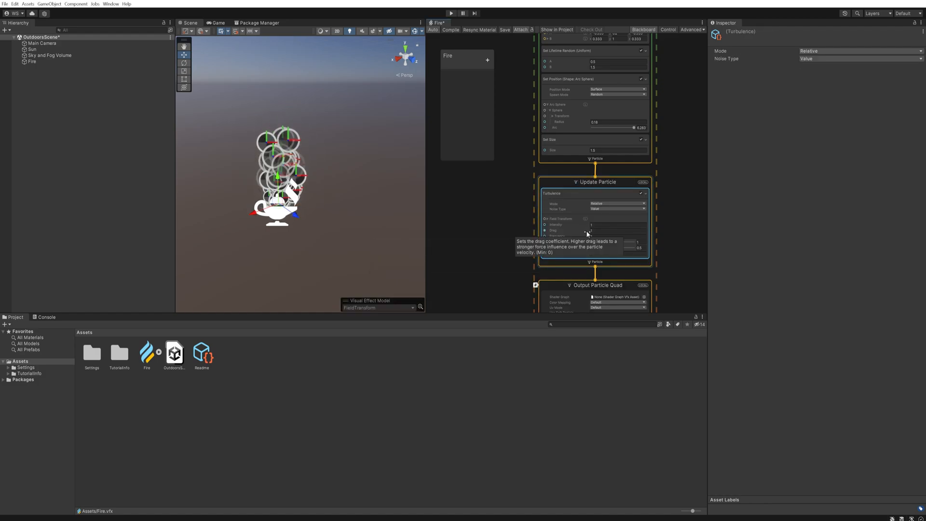
left_click(617, 230)
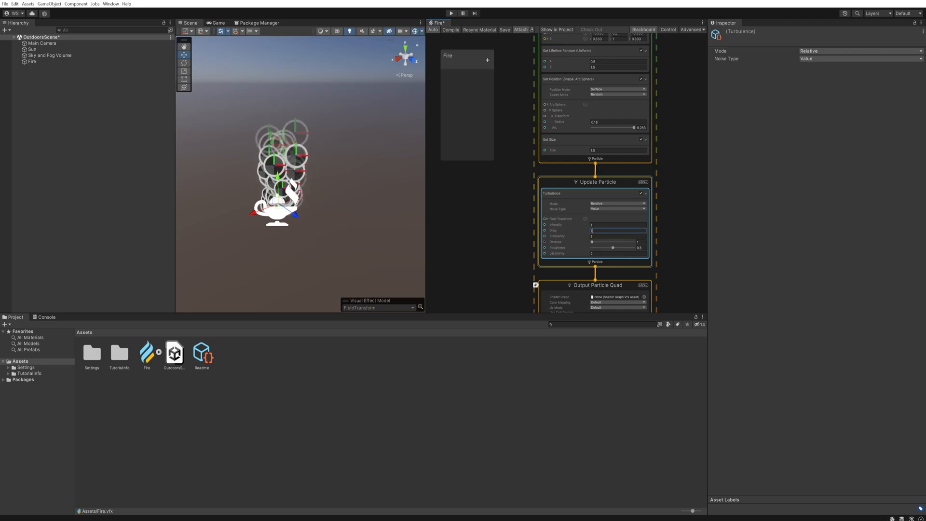
type("0.7")
type("add vel")
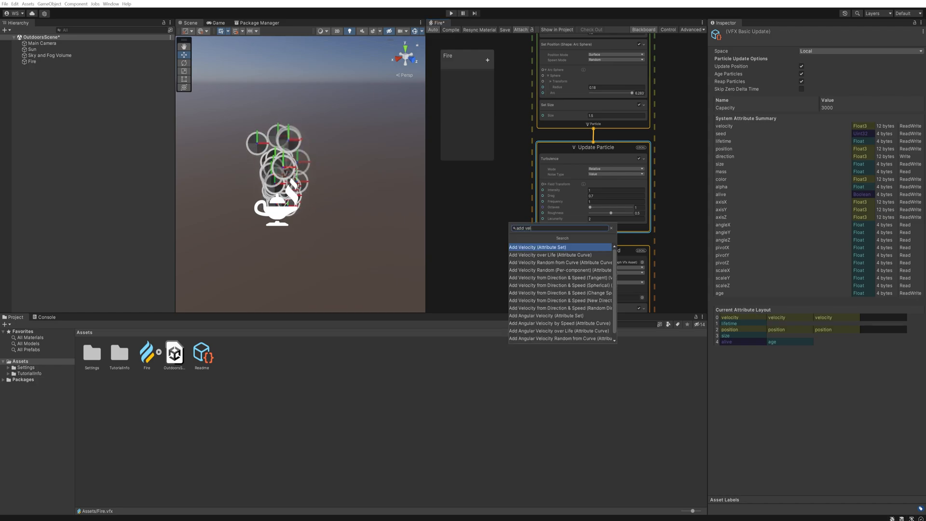
Step: Add an Add Velocity block to Update Particle so particles rise upward
left_click(538, 247)
type("0.02")
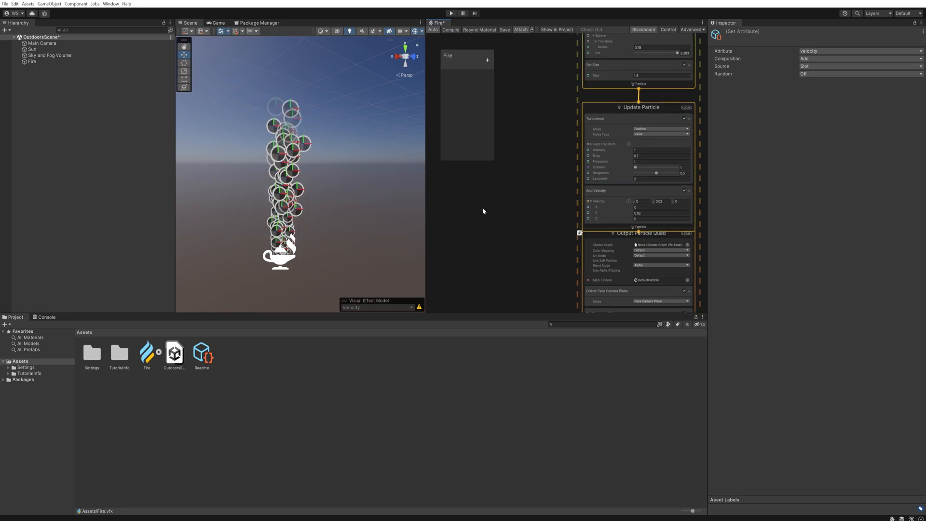
Step: Feed Delta Time multiplied by a float of 2 into the Add Velocity block
type("delta")
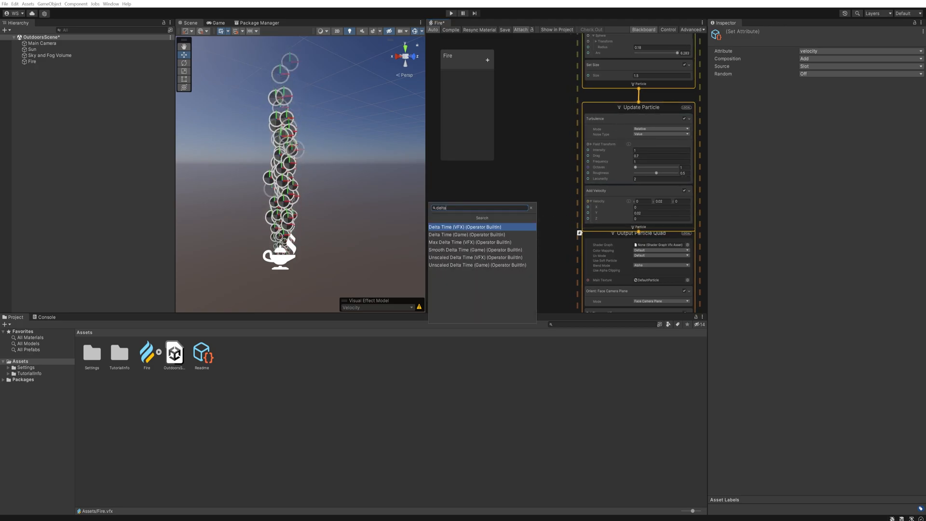
left_click(465, 226)
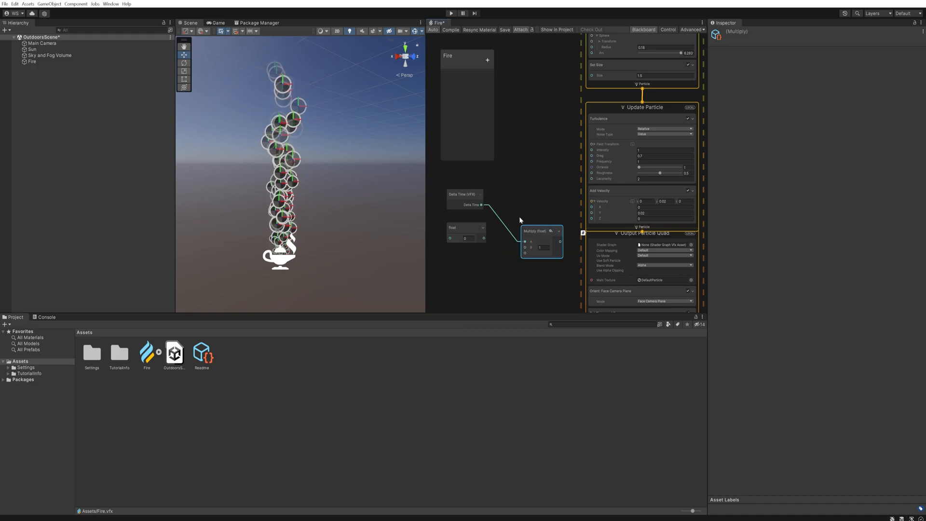
left_click_drag(540, 230, 520, 212)
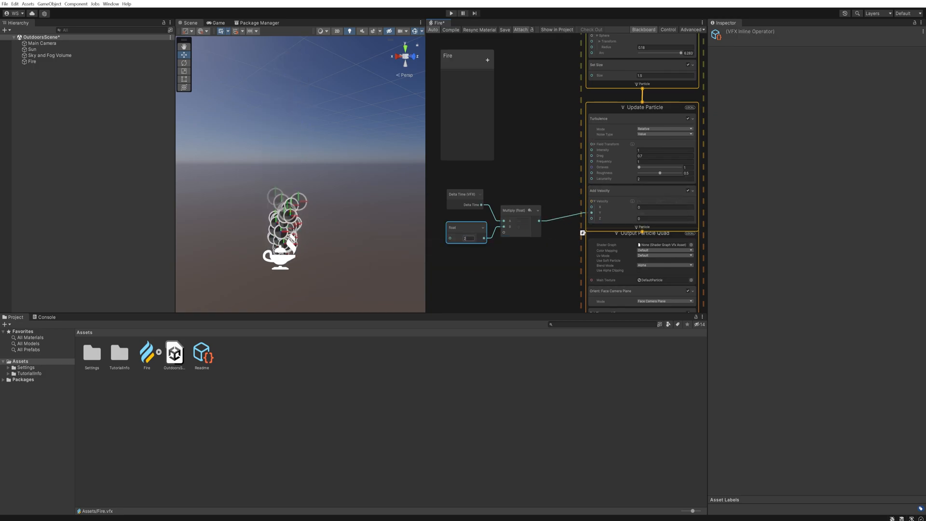
type("2")
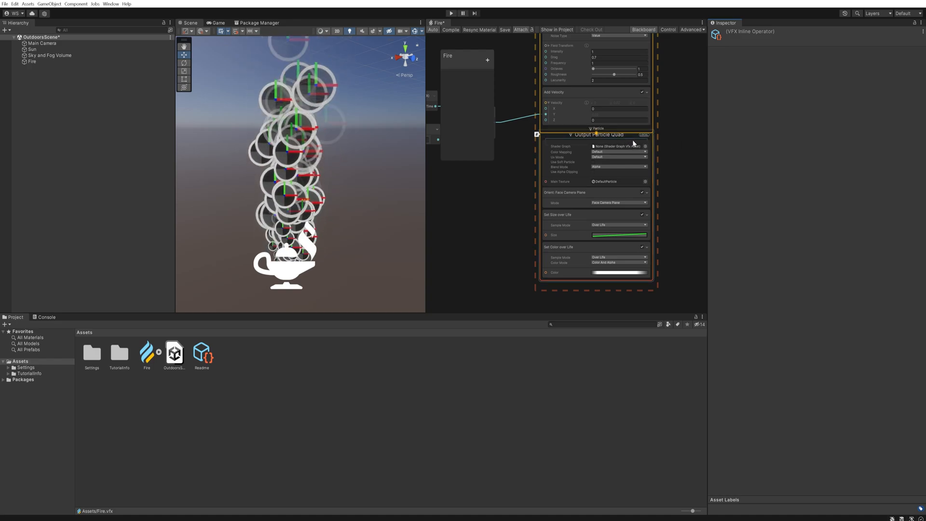
Step: Assign the SimpleSmoke texture as the Output Particle Quad's main texture
left_click(598, 123)
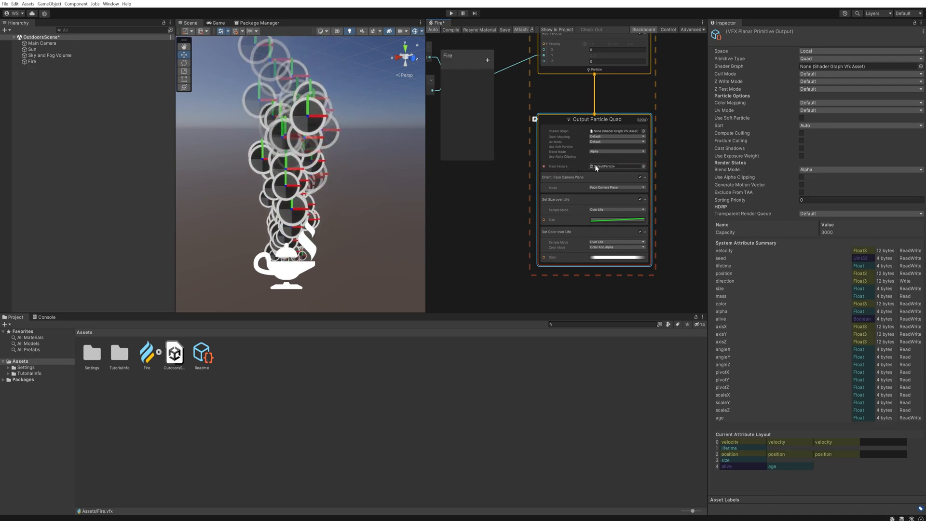
left_click(642, 166)
type("smok")
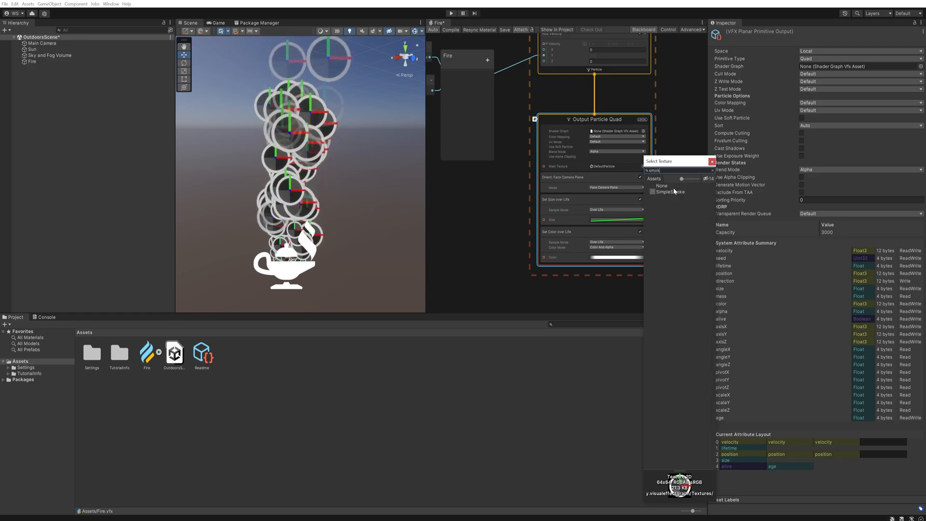
left_click(670, 191)
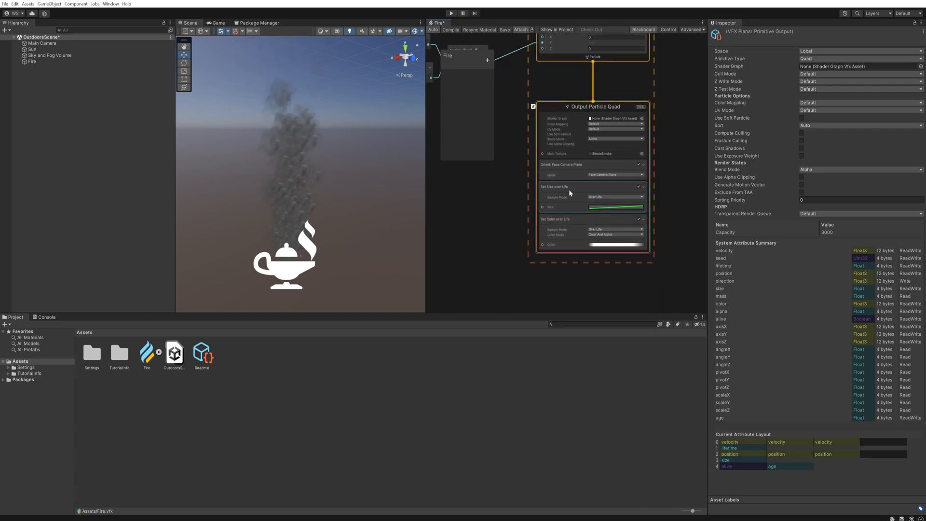
Step: Set the Size over Life block's composition to multiply particle size
left_click(589, 186)
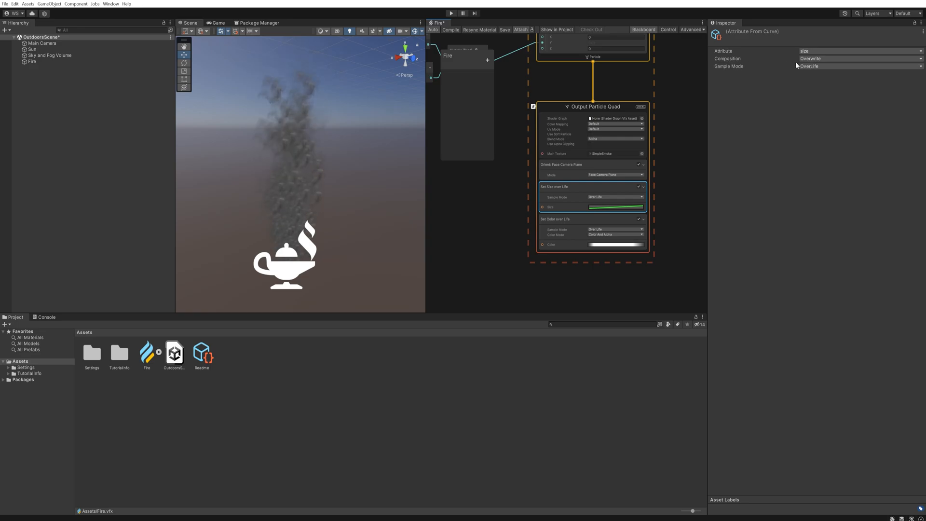
left_click(860, 59)
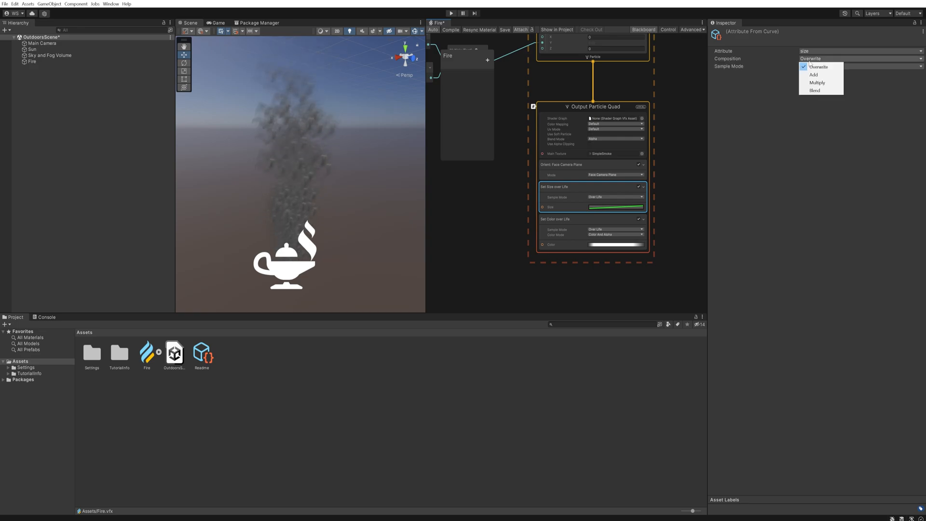
left_click(817, 83)
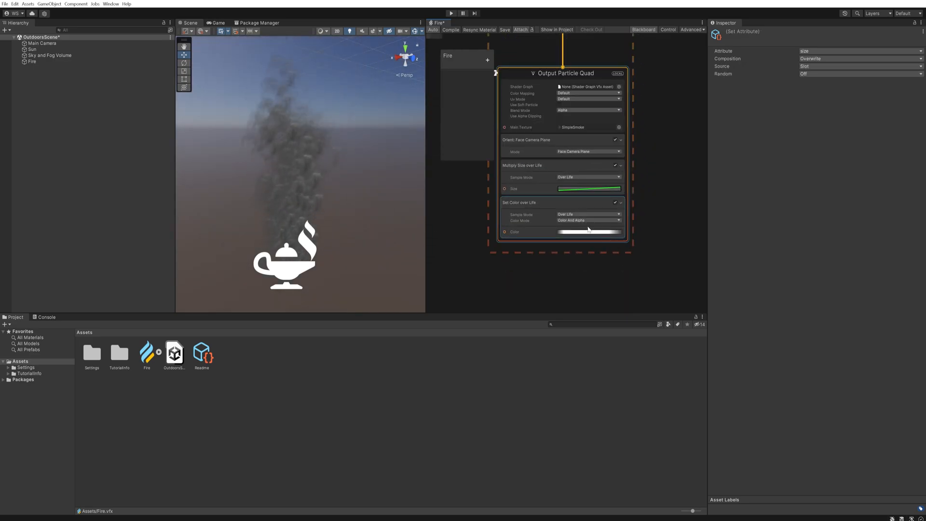
Step: Recolour the colour-over-life gradient keys to yellow and glowing orange, moving a key to the middle
left_click(588, 231)
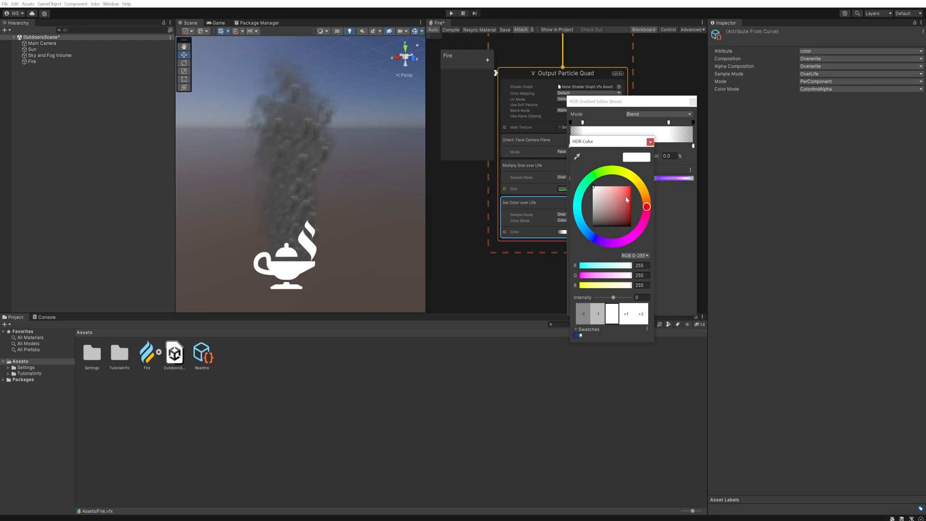
left_click_drag(627, 200, 625, 193)
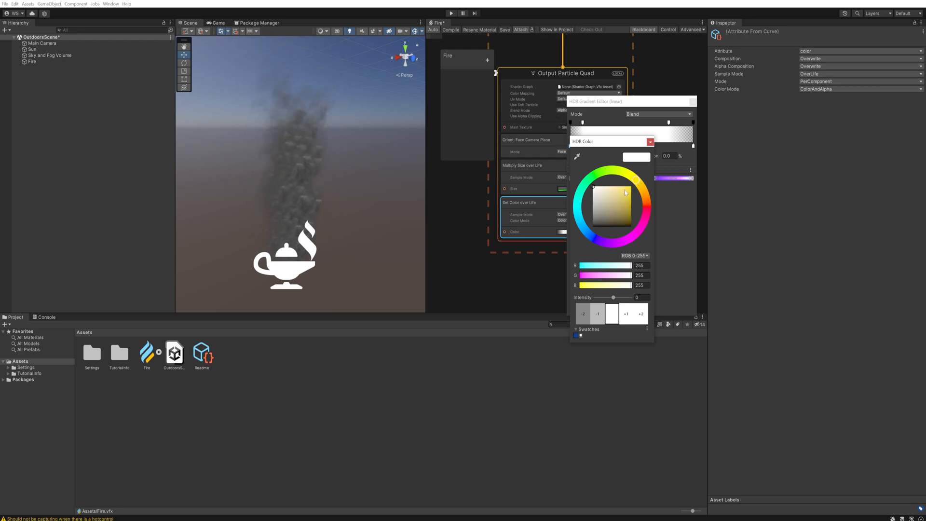
left_click(626, 186)
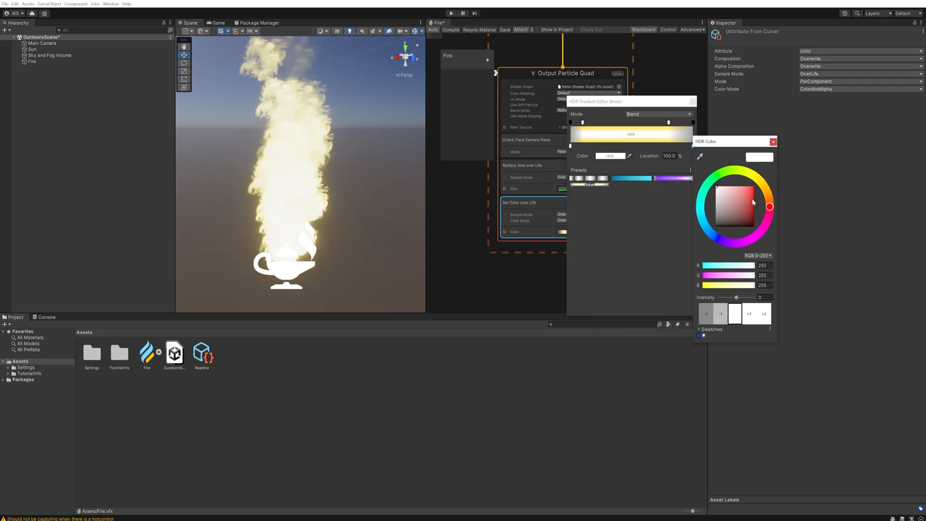
left_click_drag(770, 206, 770, 198)
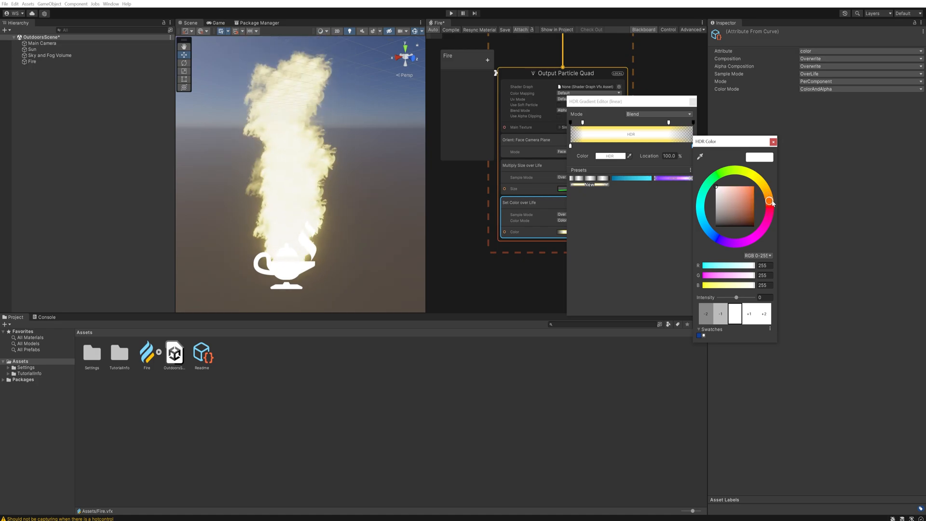
left_click(748, 188)
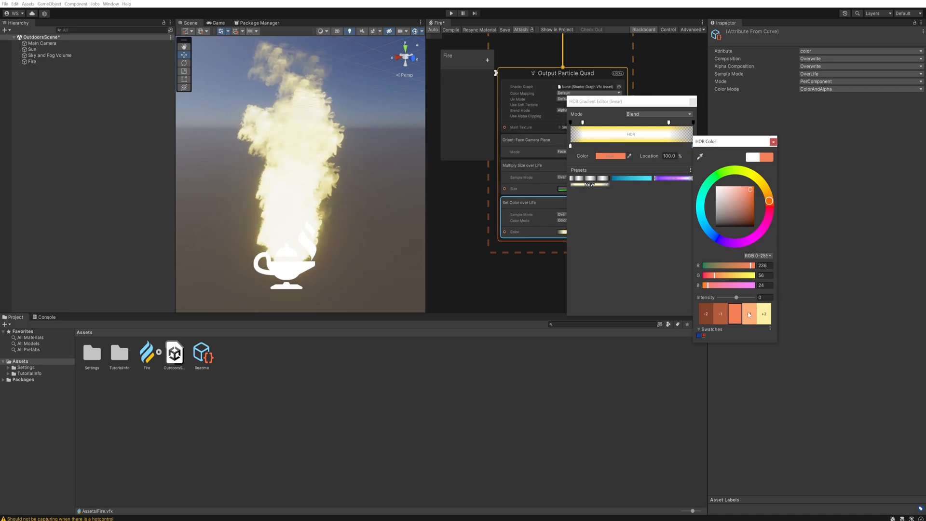
left_click(764, 313)
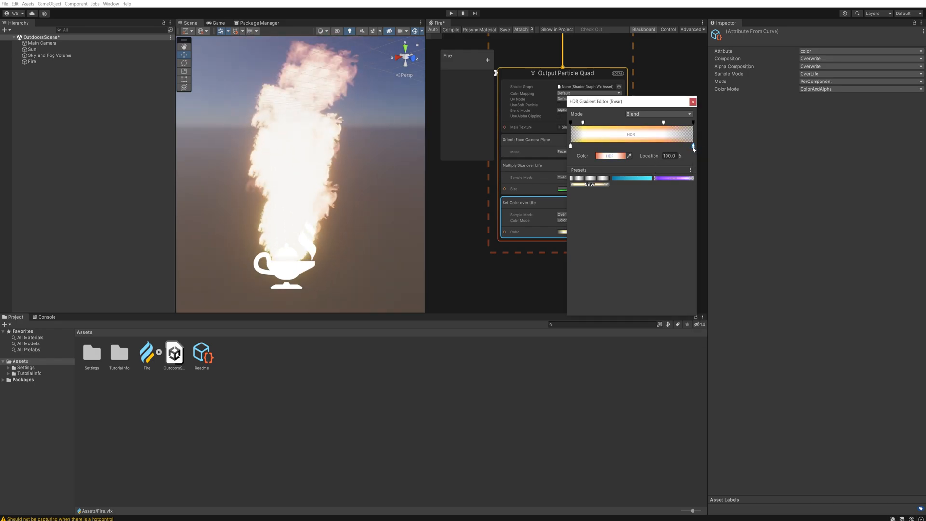
left_click_drag(692, 148, 663, 147)
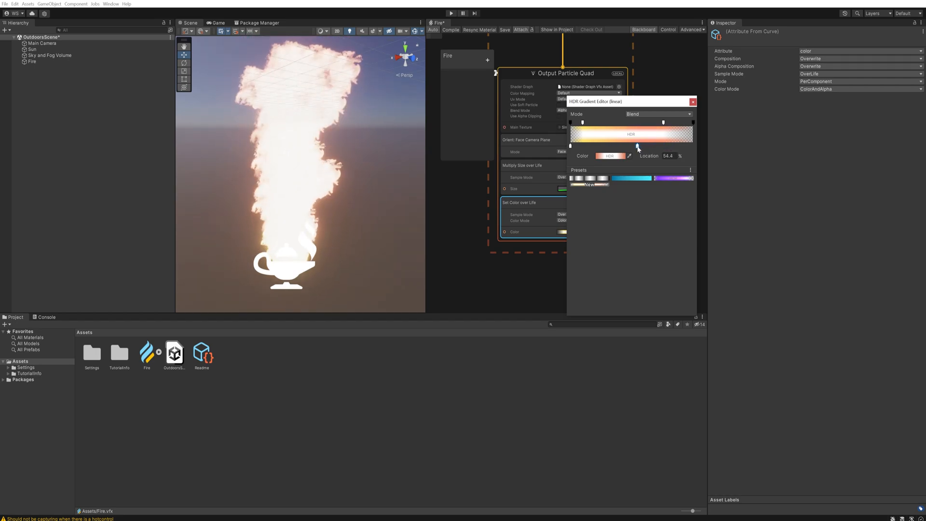
left_click(693, 101)
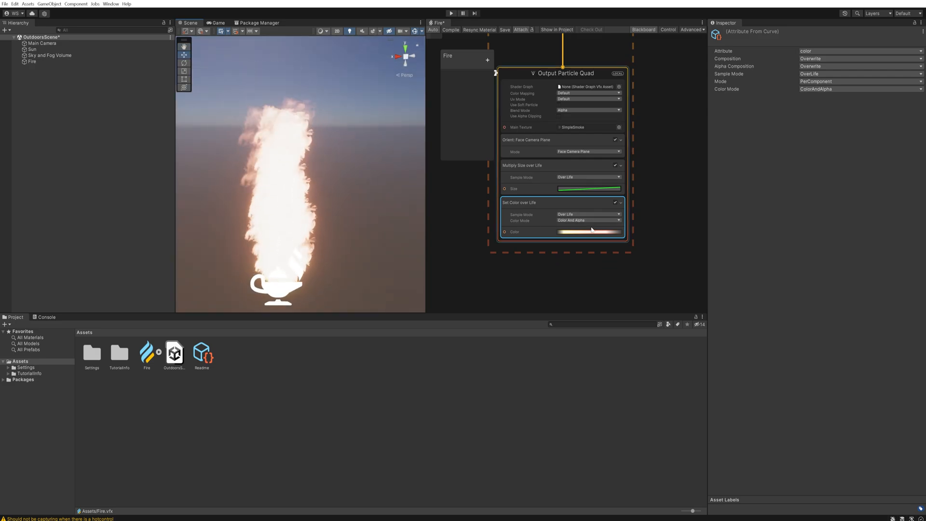
Step: Lower the yellow key's HDR intensity one step and raise the orange key's intensity one step
left_click(589, 231)
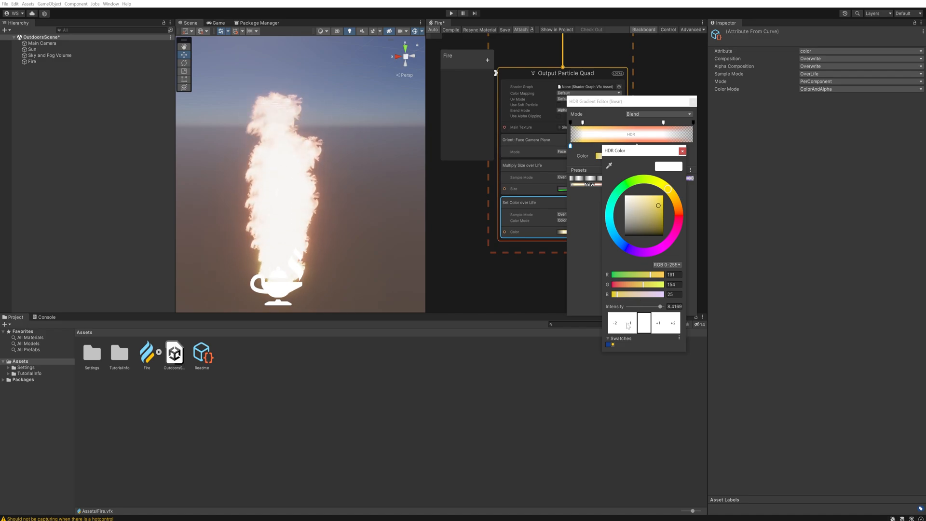
left_click(615, 323)
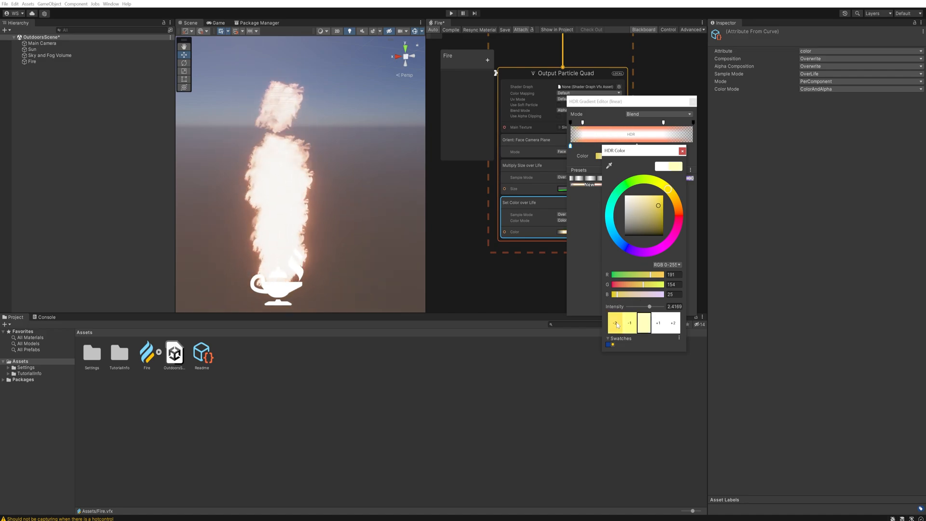
left_click(615, 322)
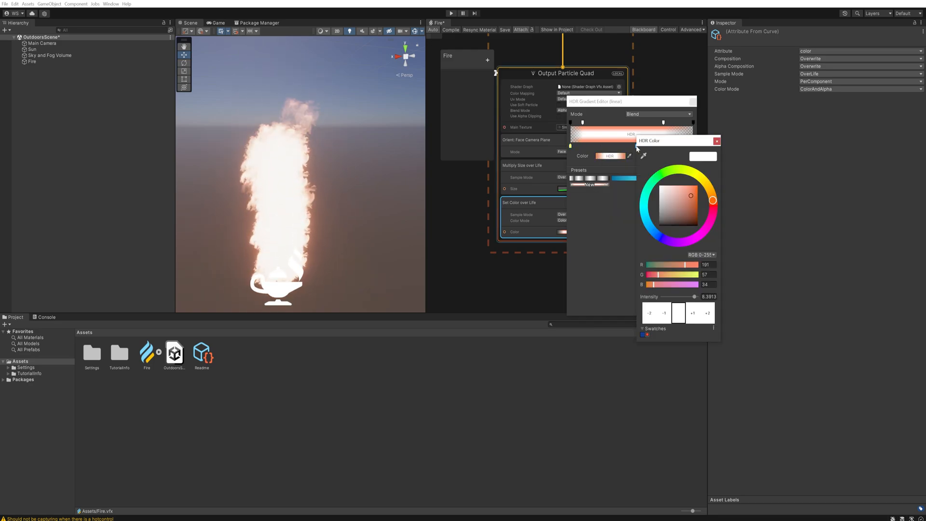
left_click(648, 312)
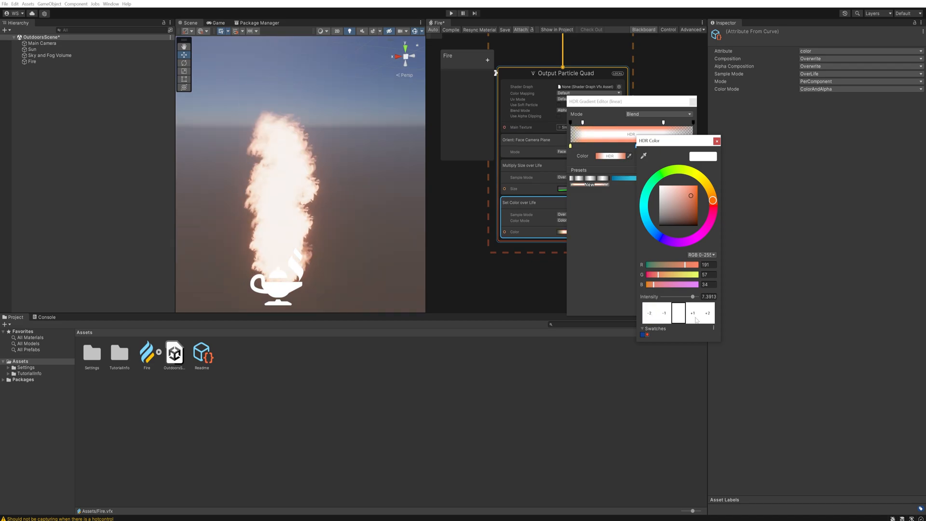
left_click(717, 141)
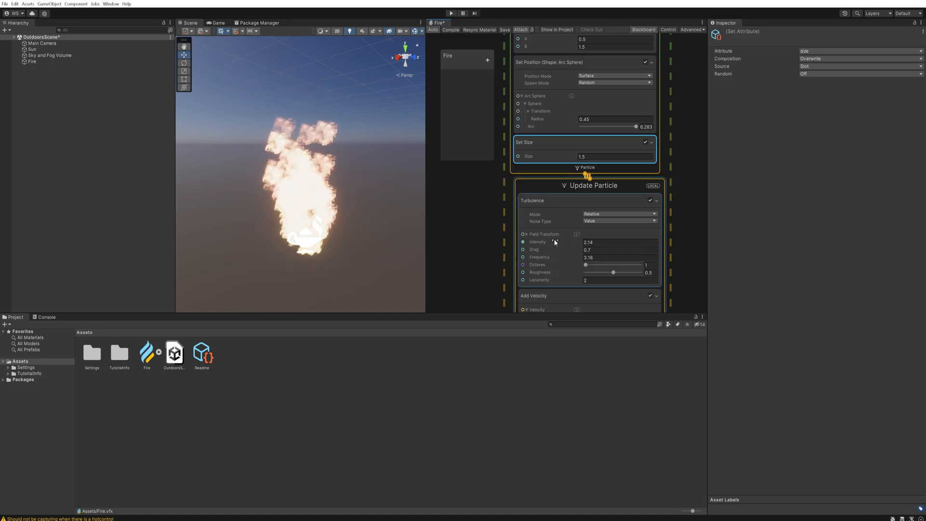
Step: Set the Turbulence intensity to 5.44 so the flame billows more chaotically
type("5.44")
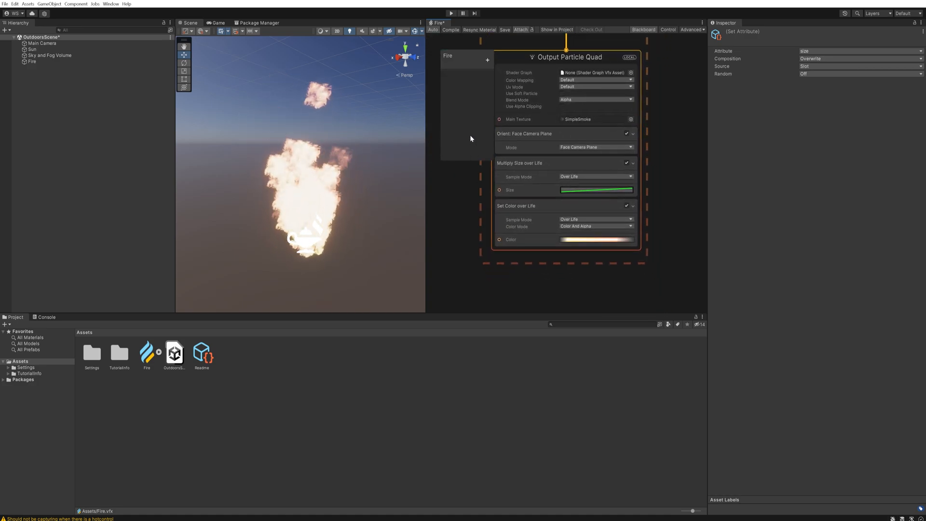
Step: Raise the Multiply Size over Life curve's middle key and drop its end key near zero
left_click(597, 190)
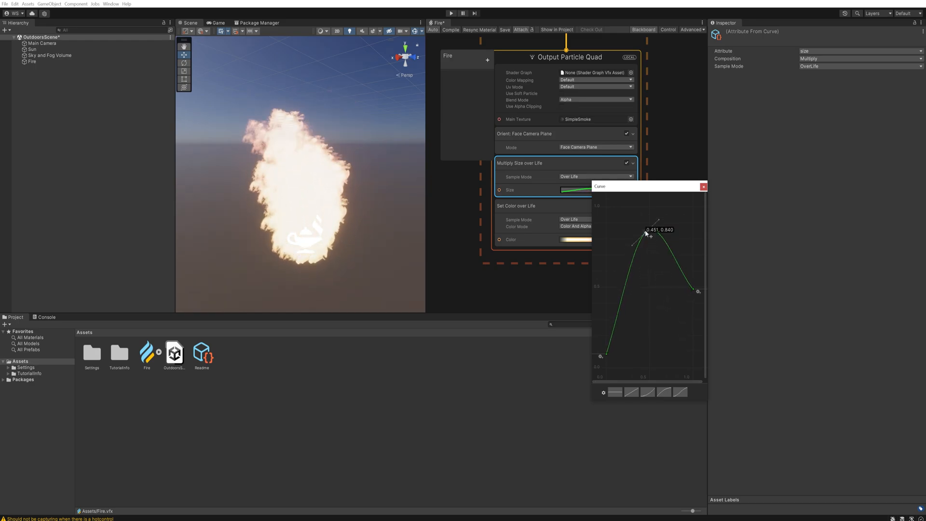
left_click_drag(645, 234, 648, 208)
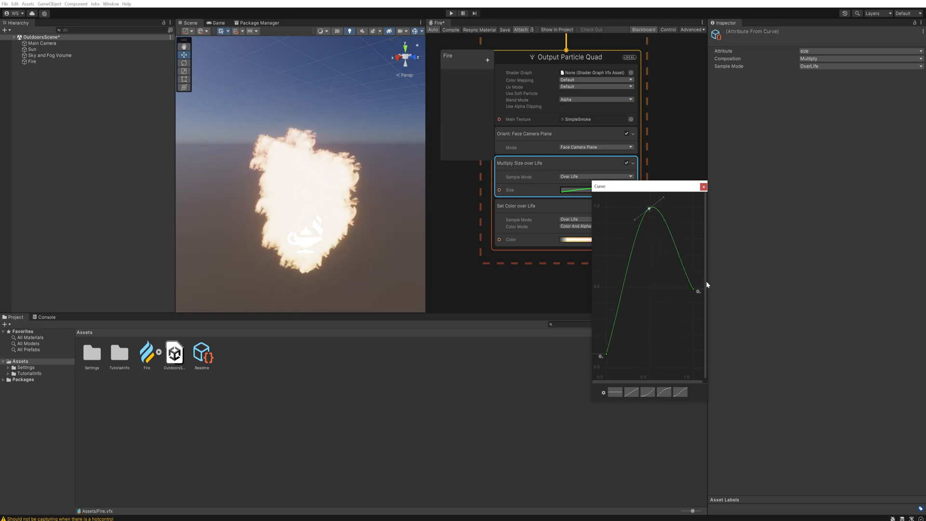
left_click_drag(694, 289, 688, 359)
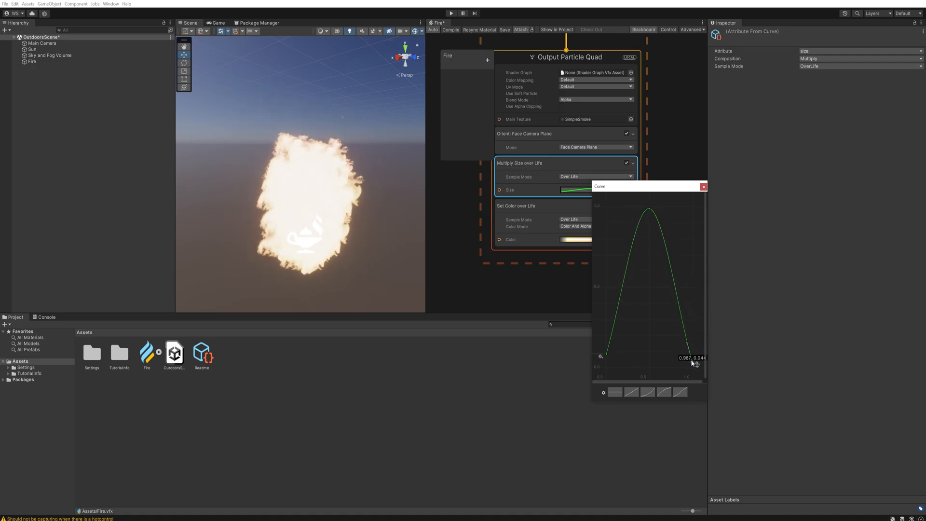
left_click(703, 186)
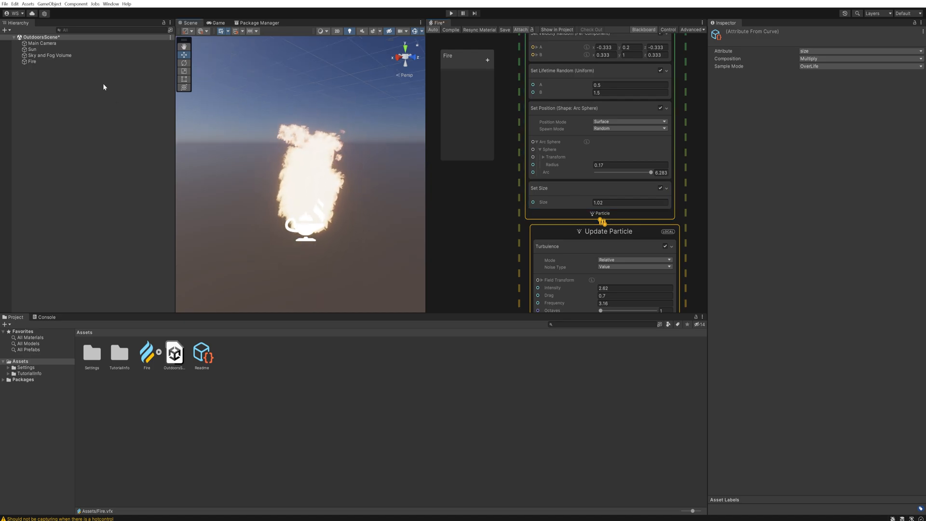
Step: Create a Point Light child under Fire and warm its colour temperature
right_click(103, 87)
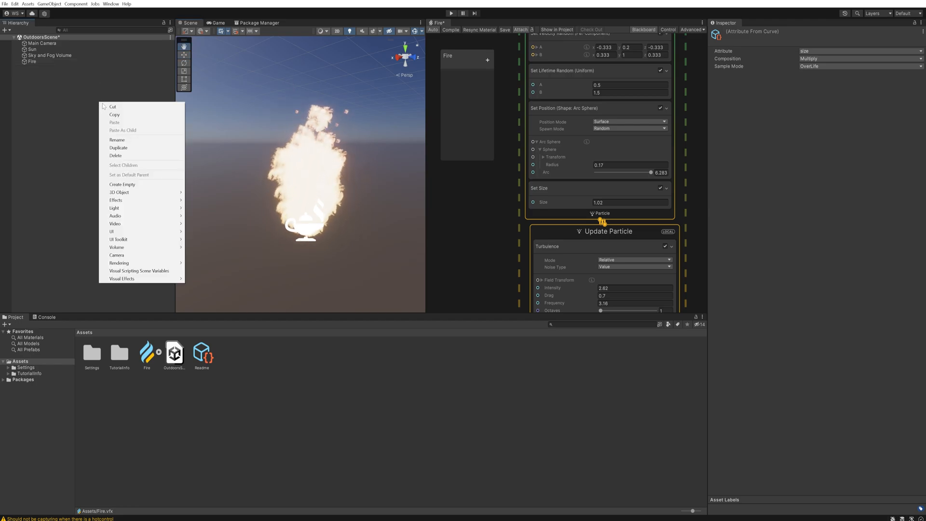
mouse_move(114, 208)
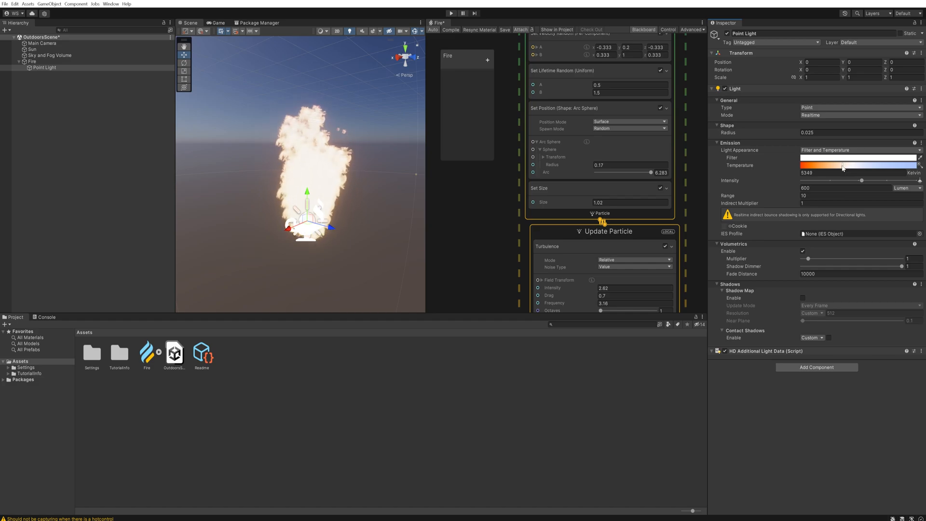
left_click_drag(841, 166, 836, 166)
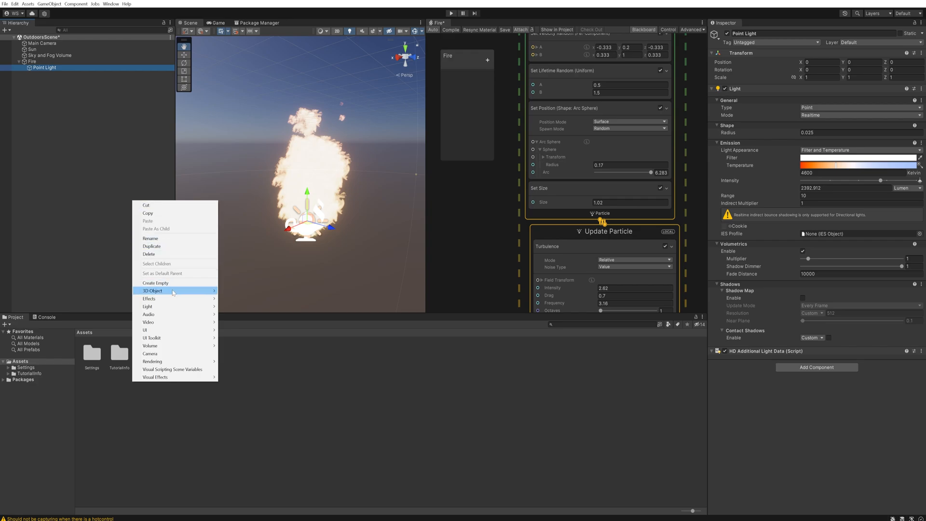
Step: Add a cube floor under the lamp and disable the Sun, leaving the Point Light selected
left_click(153, 291)
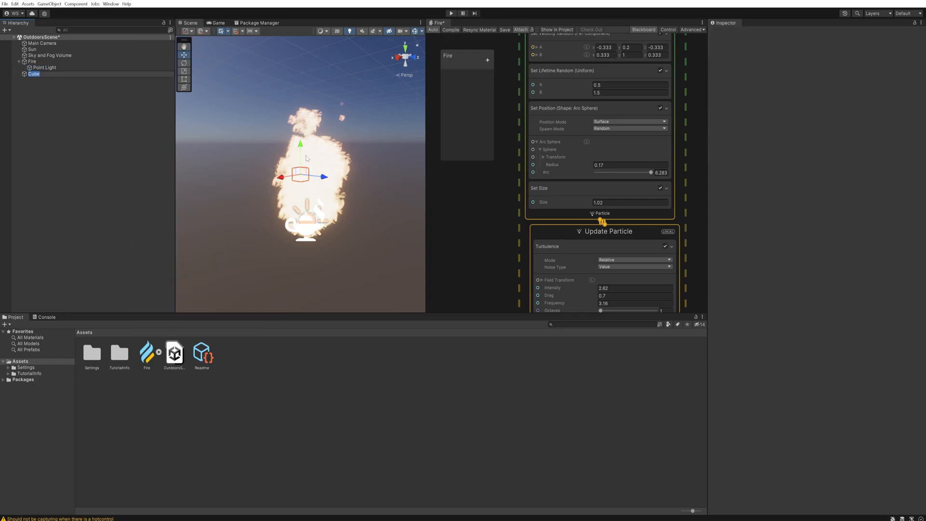
left_click(32, 49)
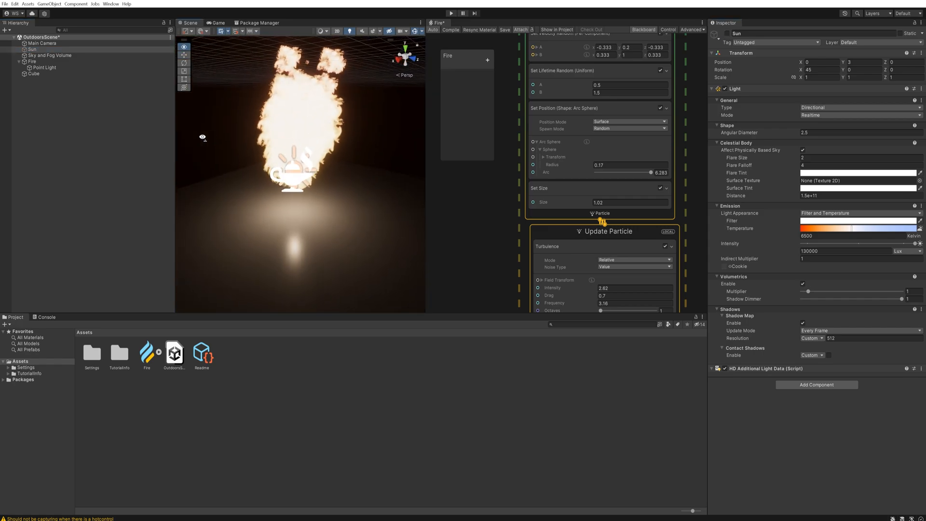
left_click(45, 68)
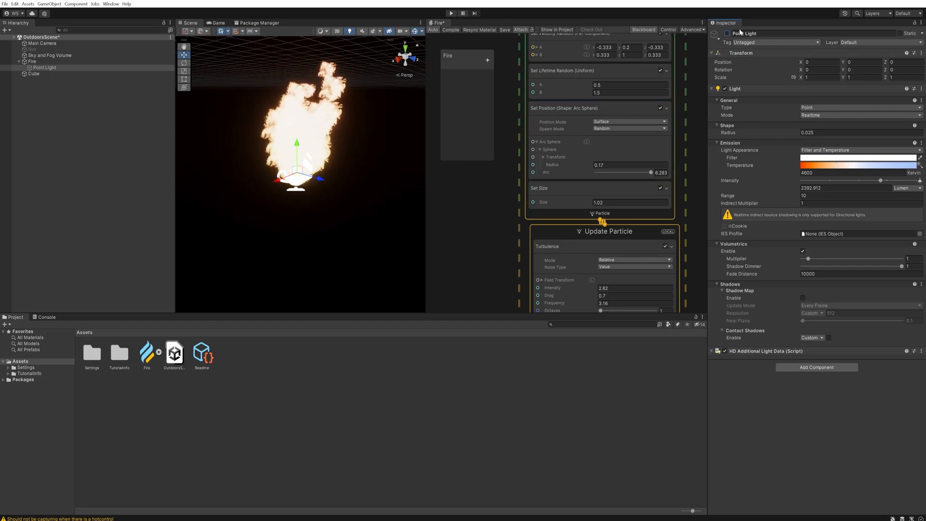
left_click(719, 33)
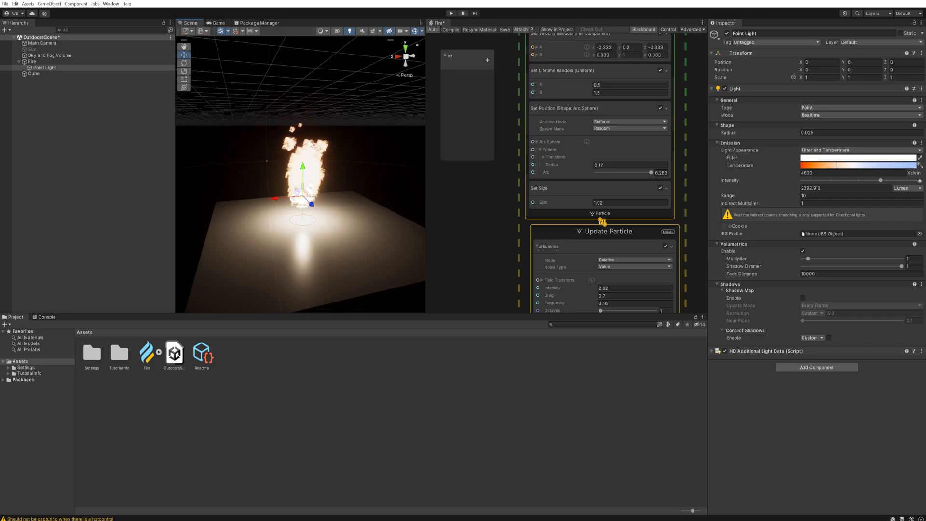
mouse_move(353, 179)
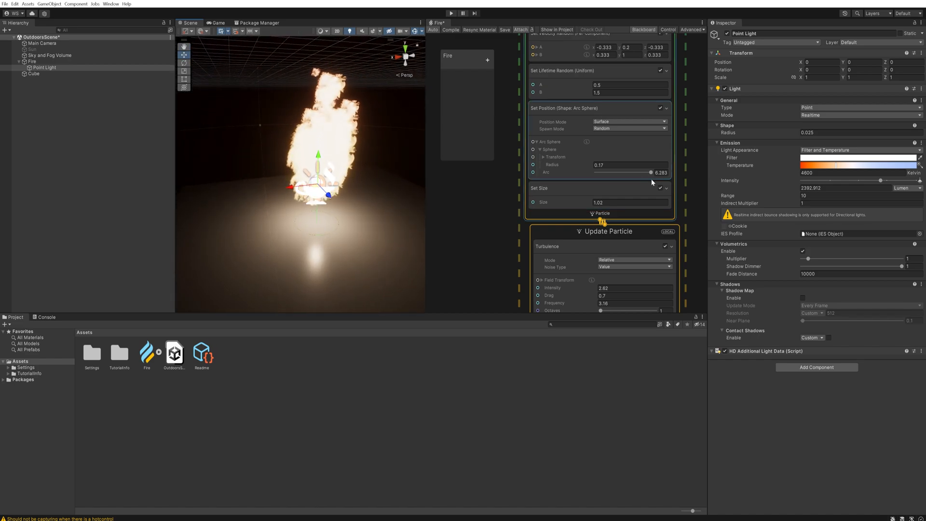
Step: Drag the Point Light intensity down to about 1565 lumens
left_click_drag(892, 180, 871, 180)
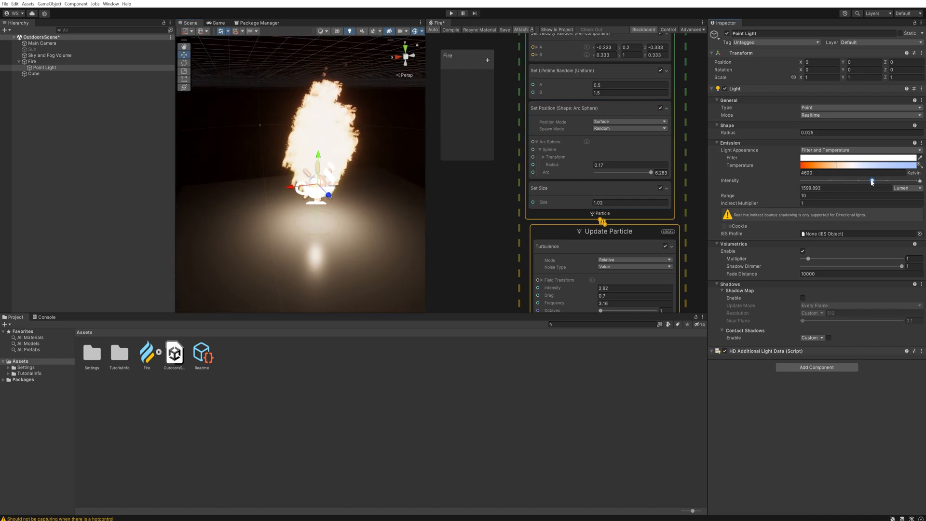
left_click_drag(870, 181, 874, 181)
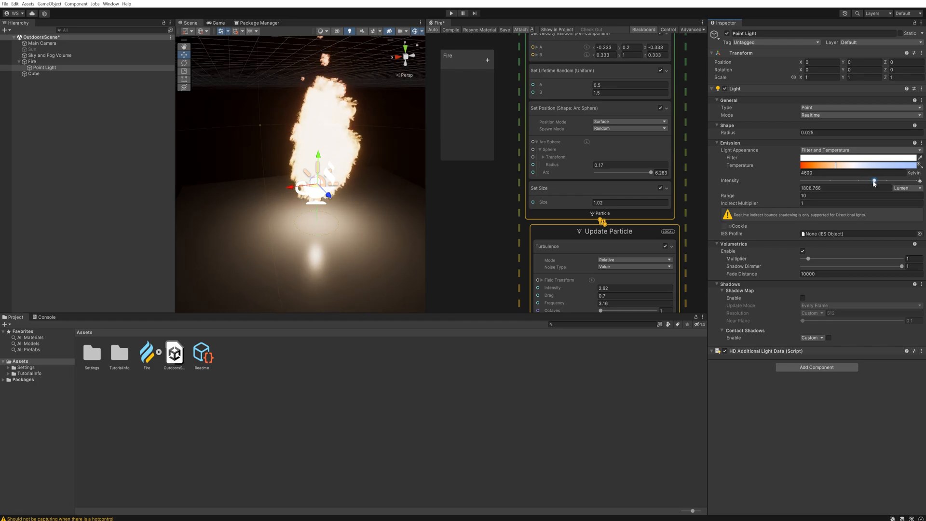
left_click_drag(875, 180, 869, 180)
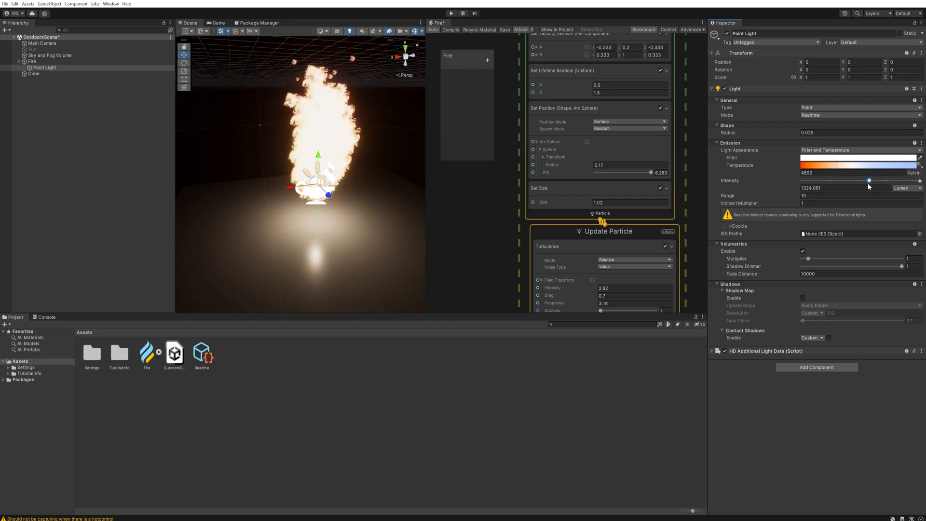
left_click_drag(869, 181, 871, 181)
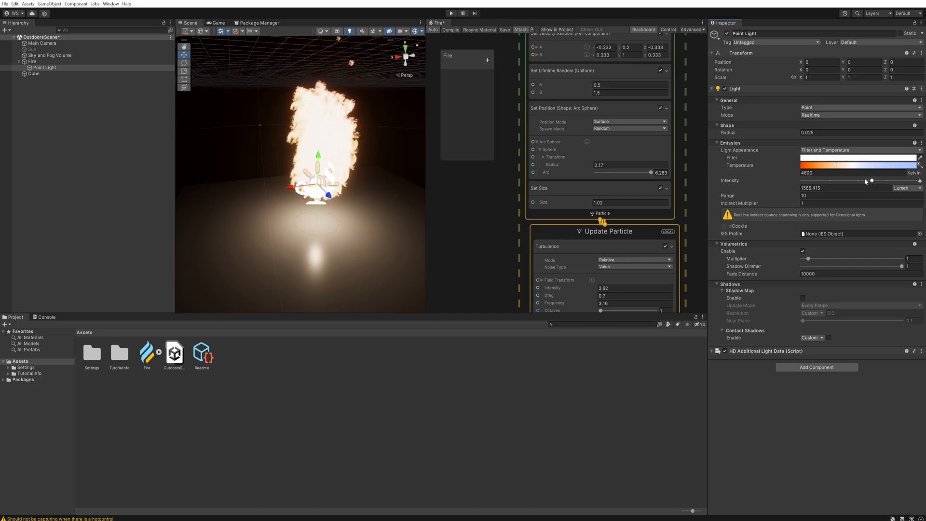